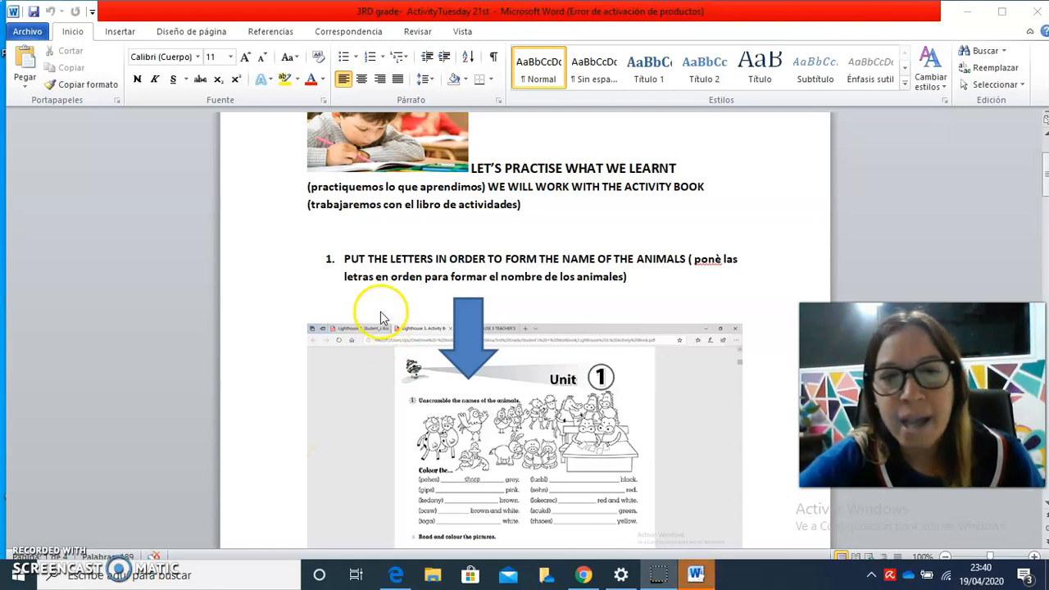
pyautogui.moveTo(950, 164)
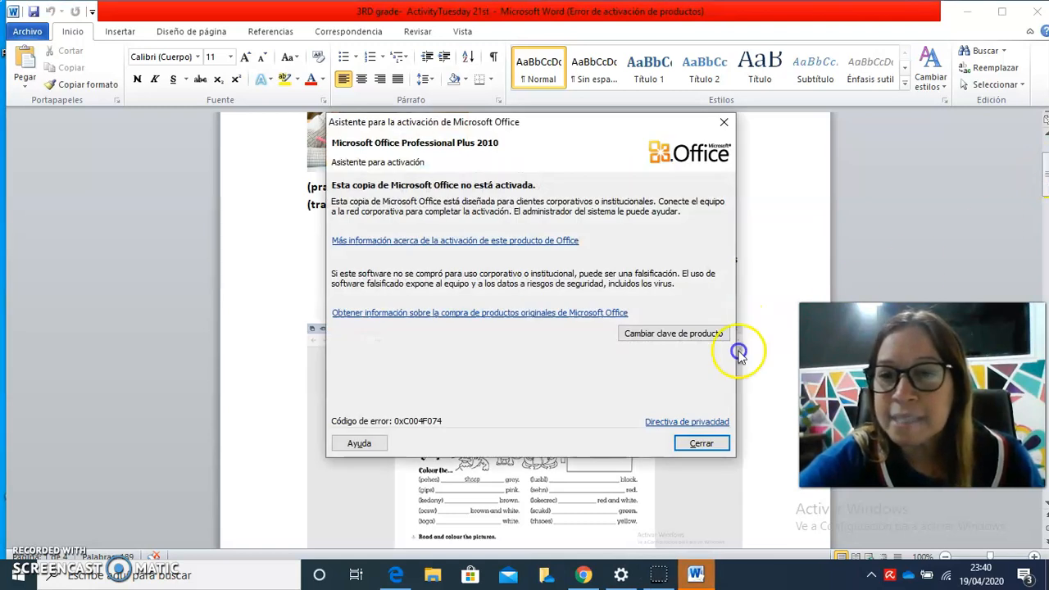
# Step: Dismiss the product activation notice and scroll to the Unit 1 picture and answer table with SHEEP and BULLS
pyautogui.click(701, 443)
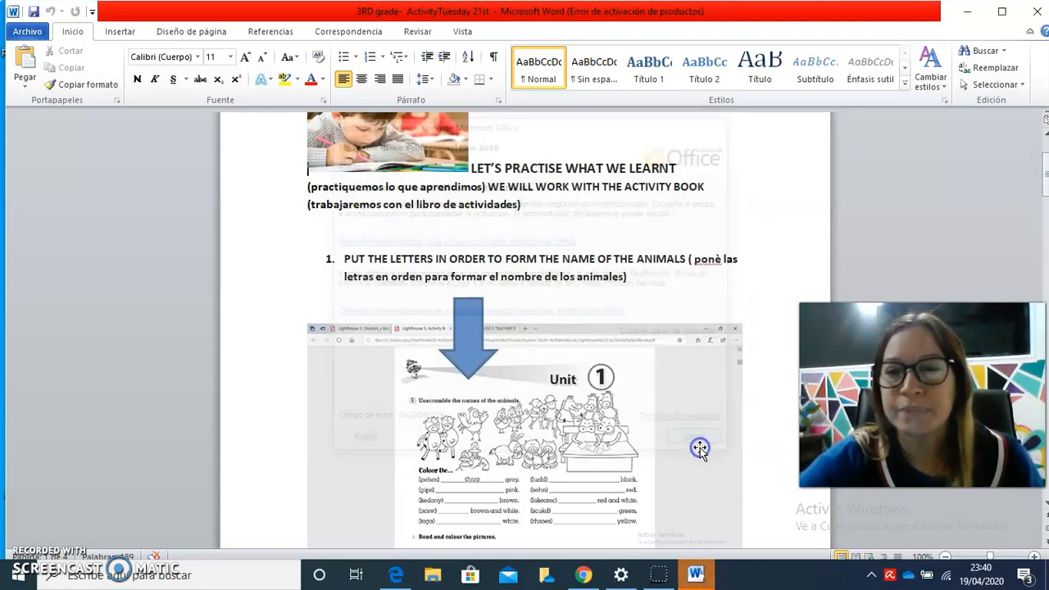
pyautogui.scroll(-3)
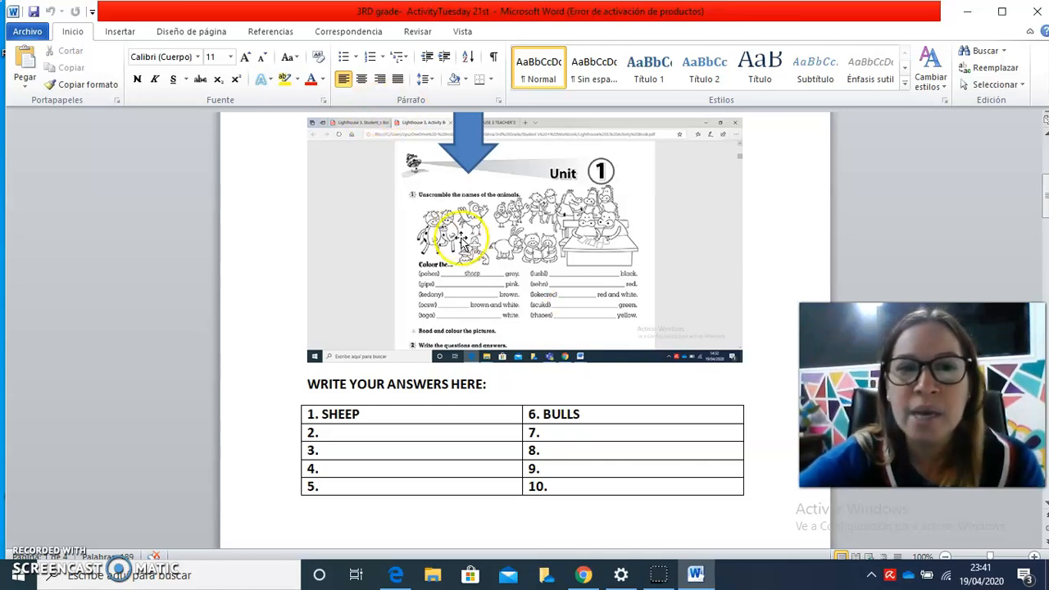
pyautogui.moveTo(429, 304)
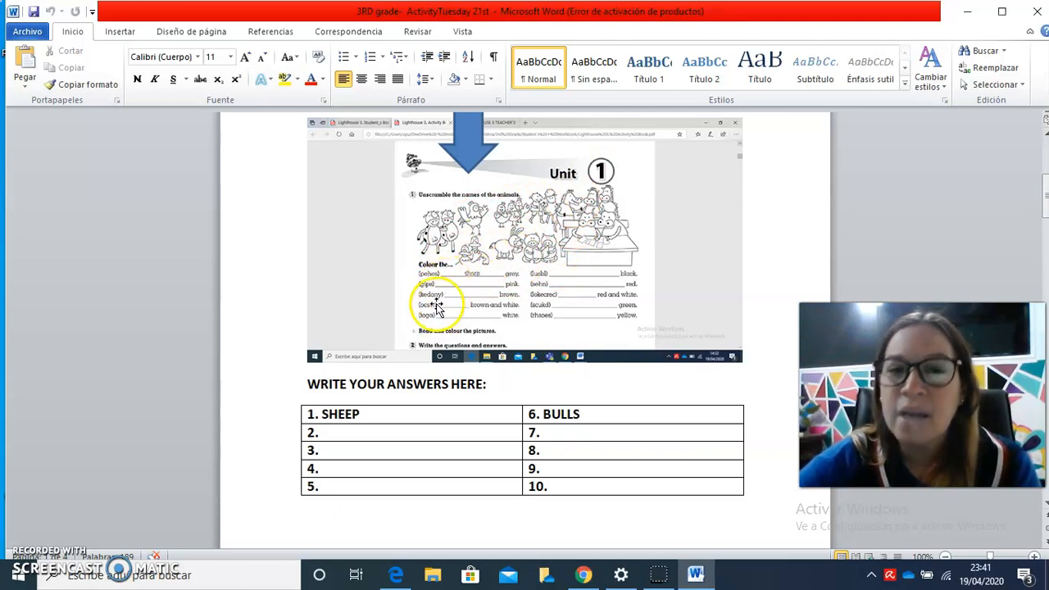
pyautogui.moveTo(452, 286)
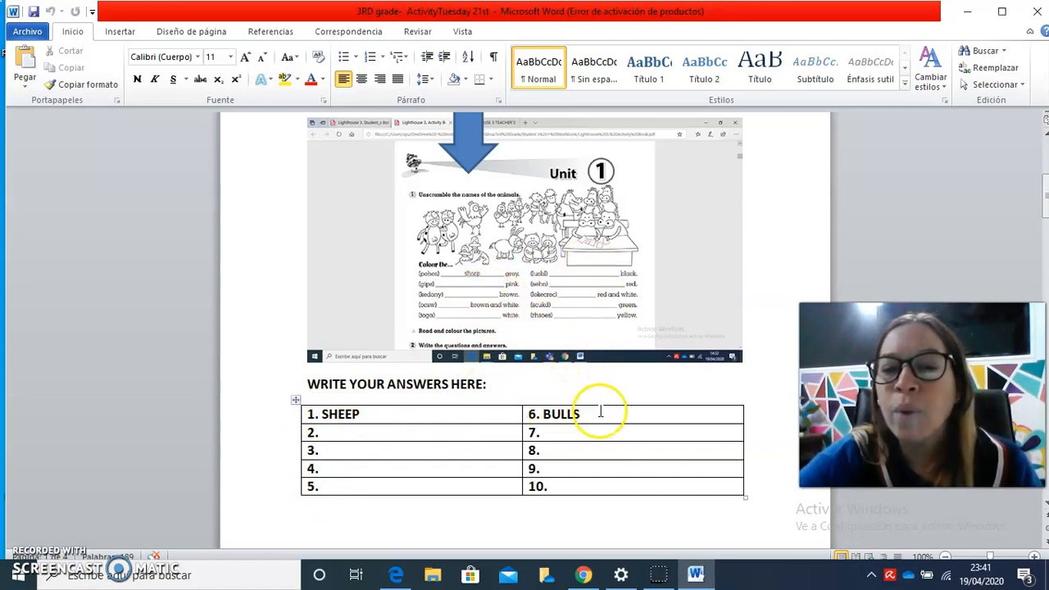
pyautogui.moveTo(492, 205)
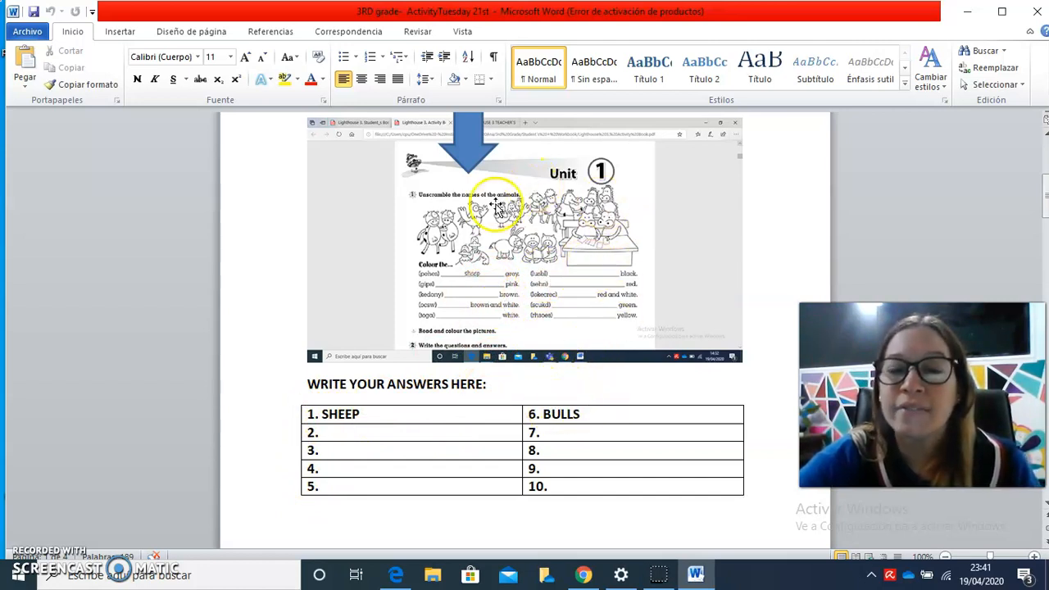
pyautogui.moveTo(642, 240)
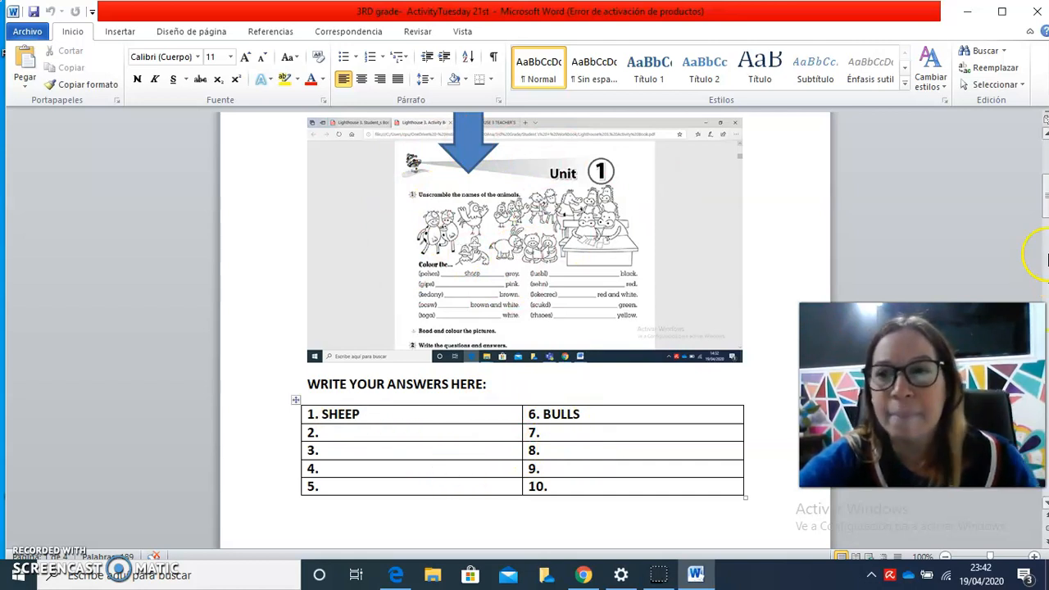
# Step: Scroll down to exercise 2 'Write the questions and the answers' and its example about milk from cows
pyautogui.scroll(-3)
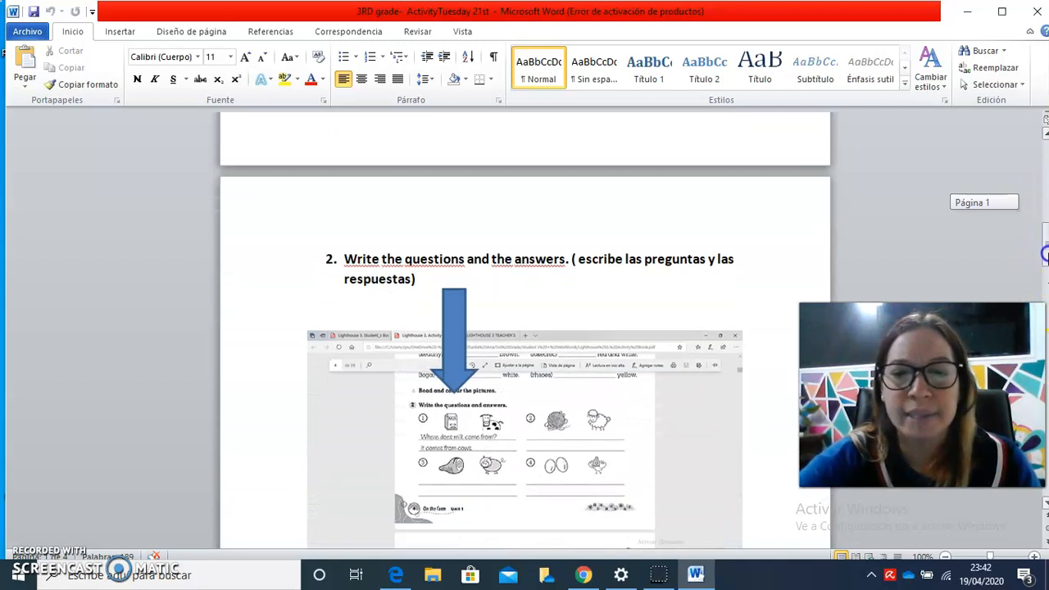
pyautogui.scroll(-3)
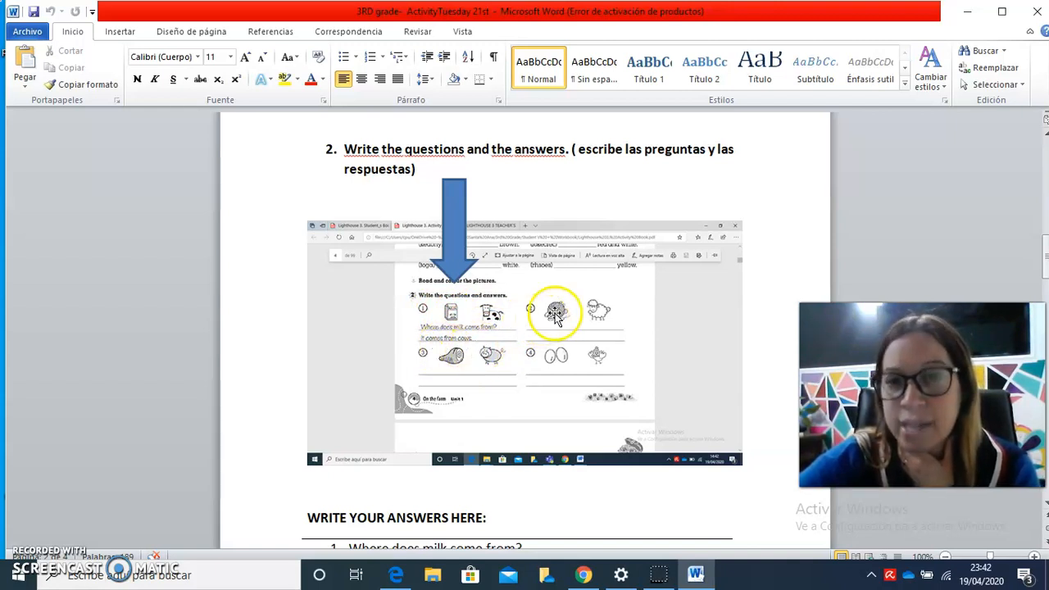
pyautogui.moveTo(606, 324)
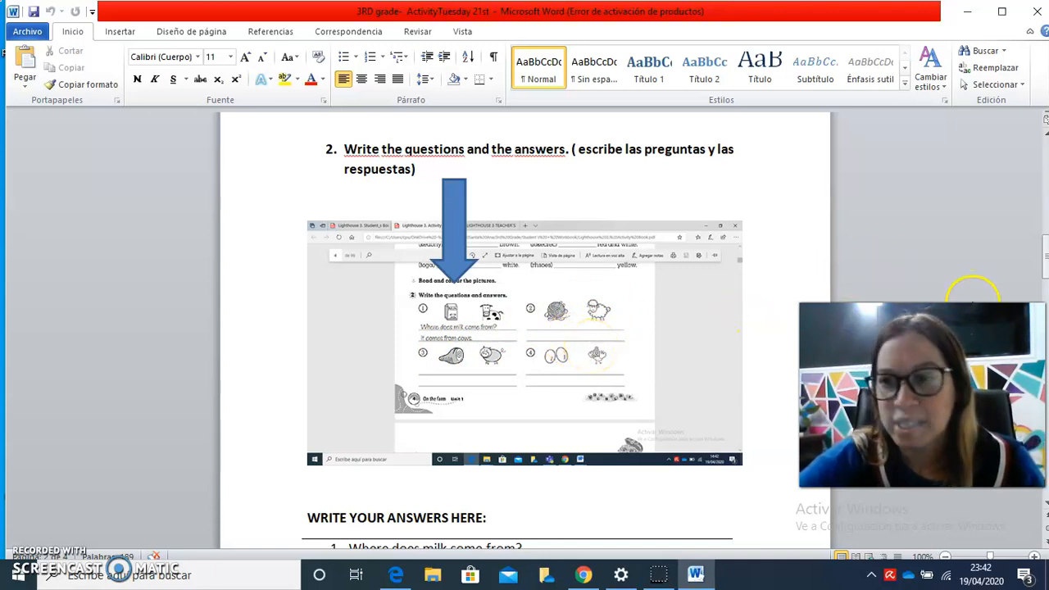
pyautogui.scroll(-3)
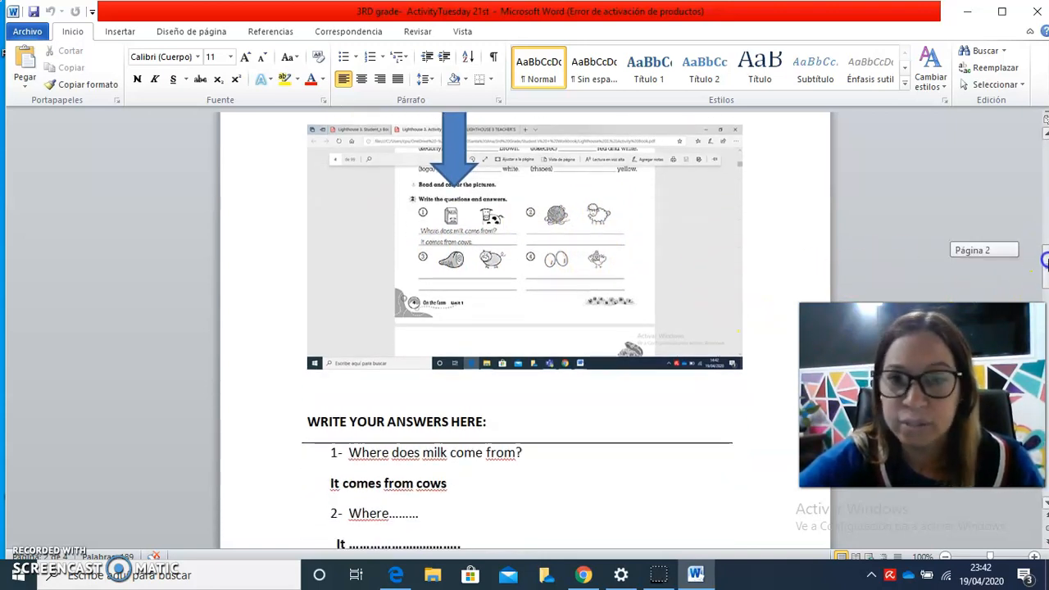
# Step: Scroll past answer lines 2–4 down to the exercise 3 'choose the correct answer' heading
pyautogui.scroll(-3)
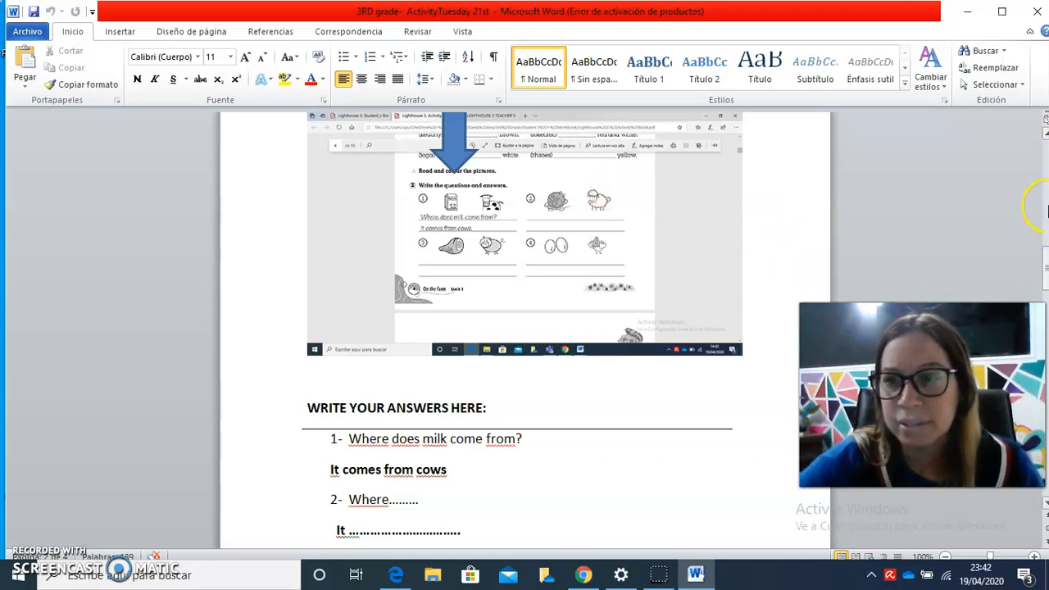
pyautogui.scroll(-3)
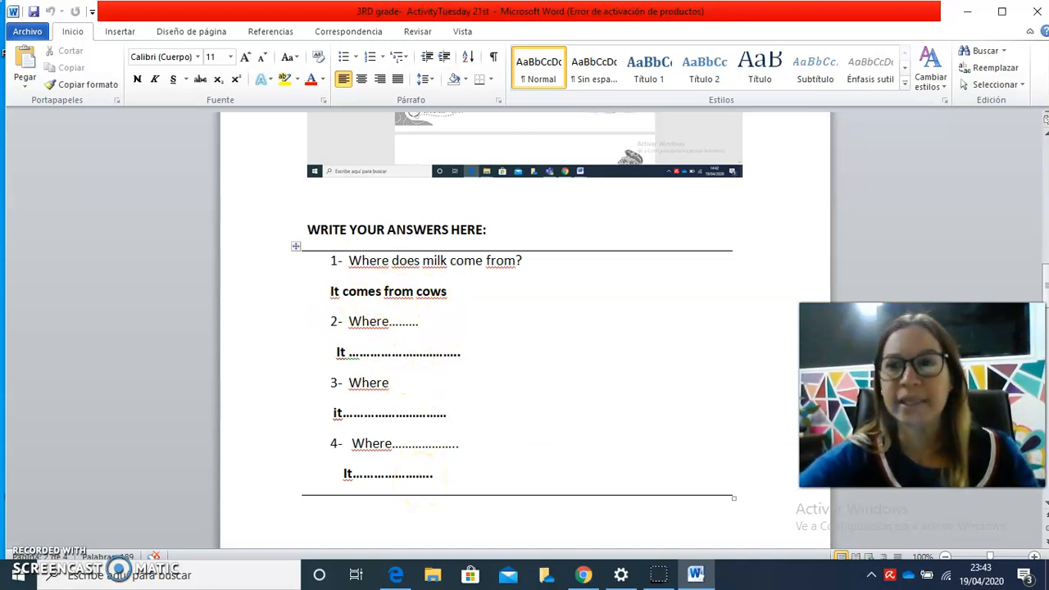
pyautogui.scroll(-3)
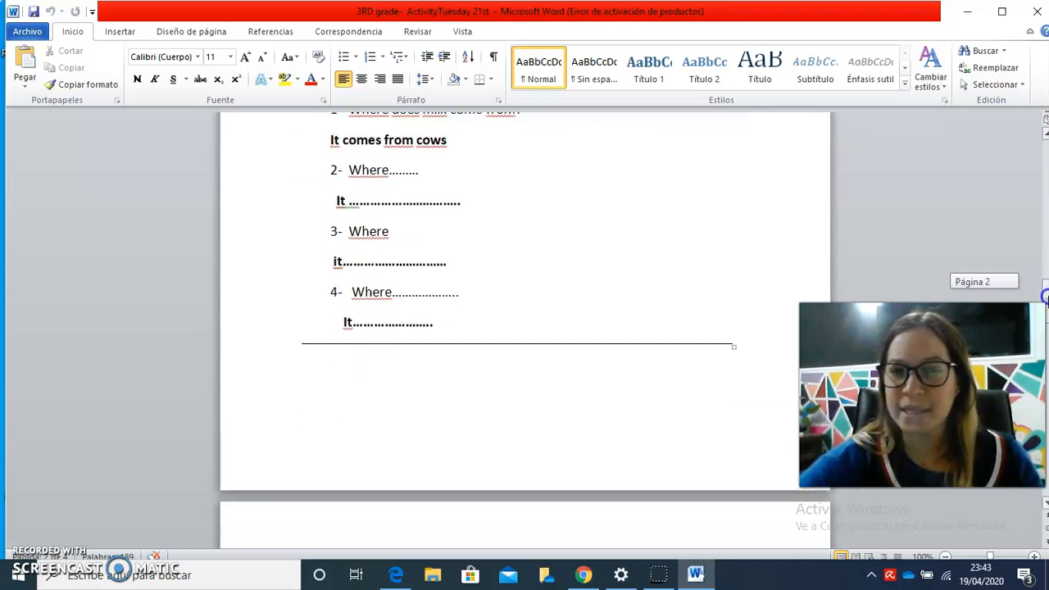
pyautogui.scroll(-3)
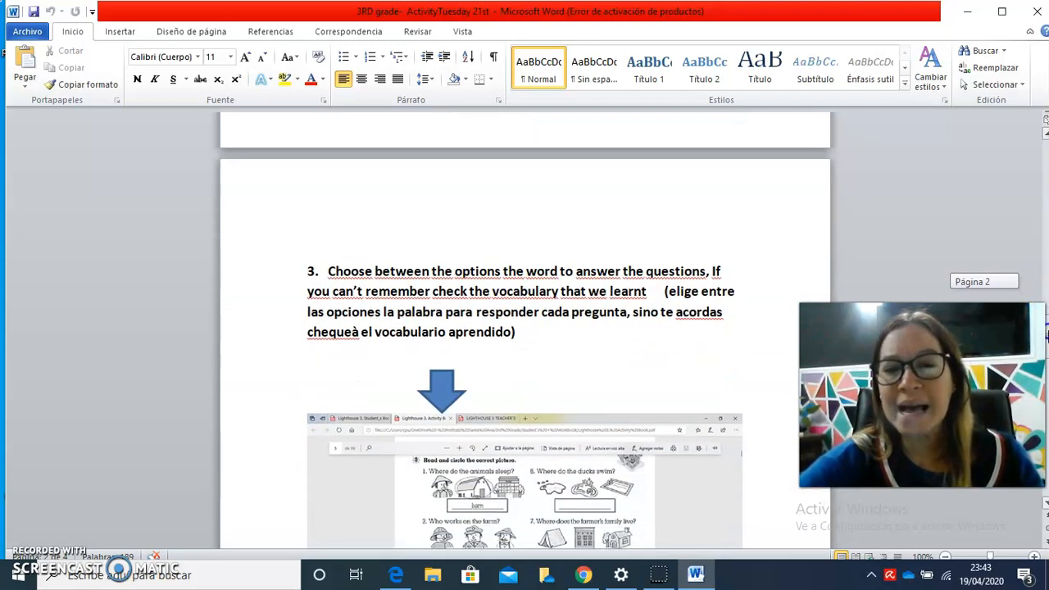
# Step: Scroll past the exercise 3 picture to the farm-question table with BARN as the first answer
pyautogui.scroll(-3)
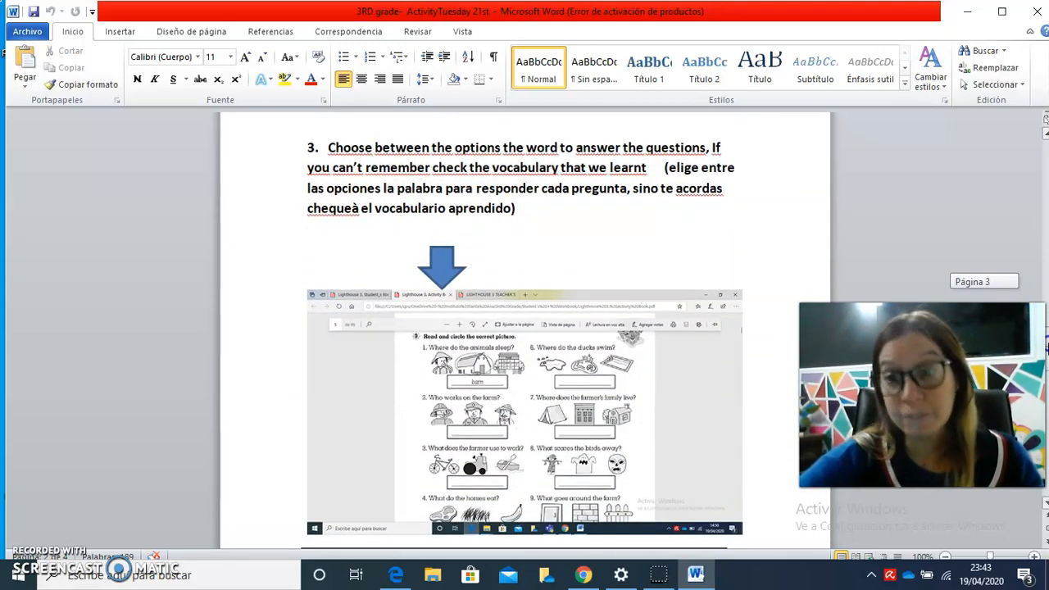
pyautogui.scroll(-3)
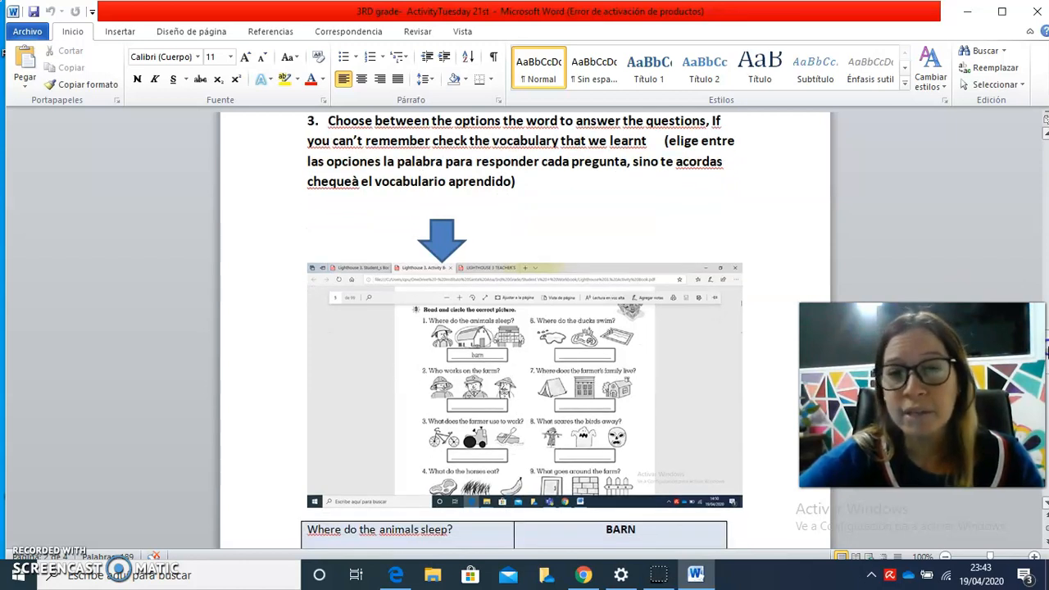
pyautogui.scroll(-3)
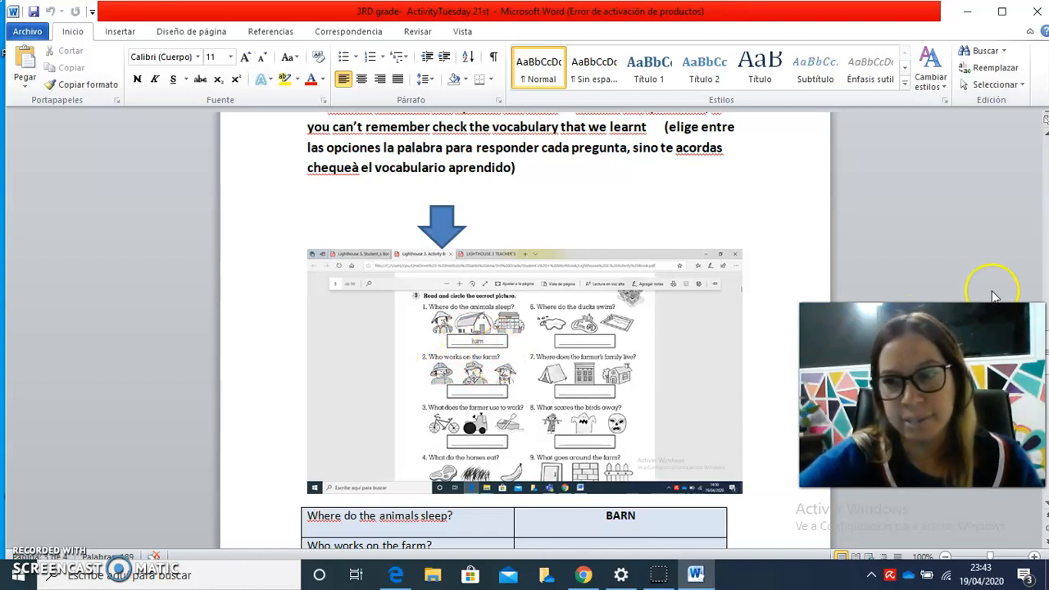
pyautogui.scroll(-3)
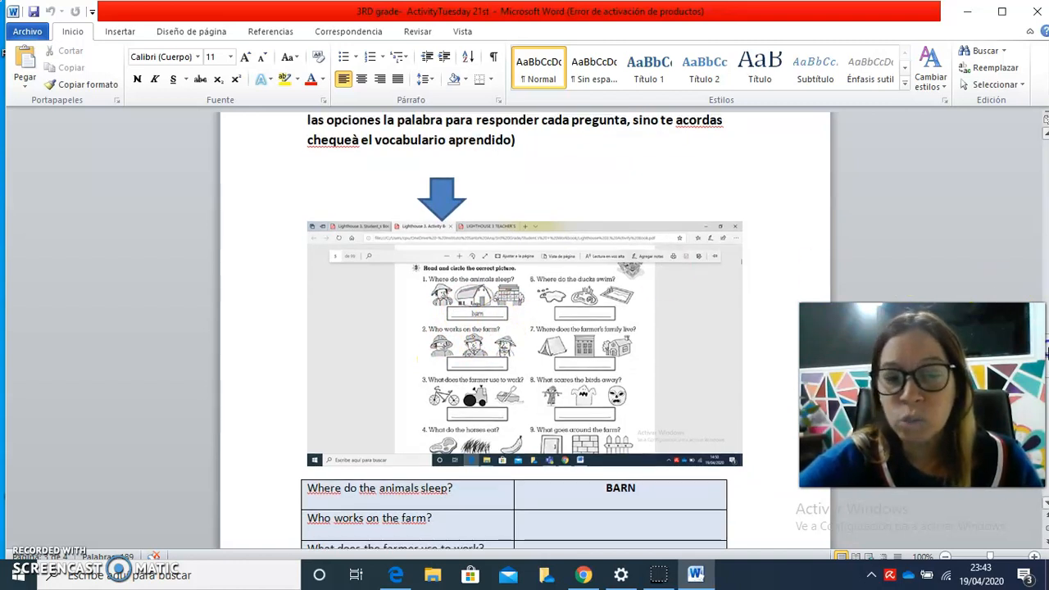
pyautogui.scroll(-3)
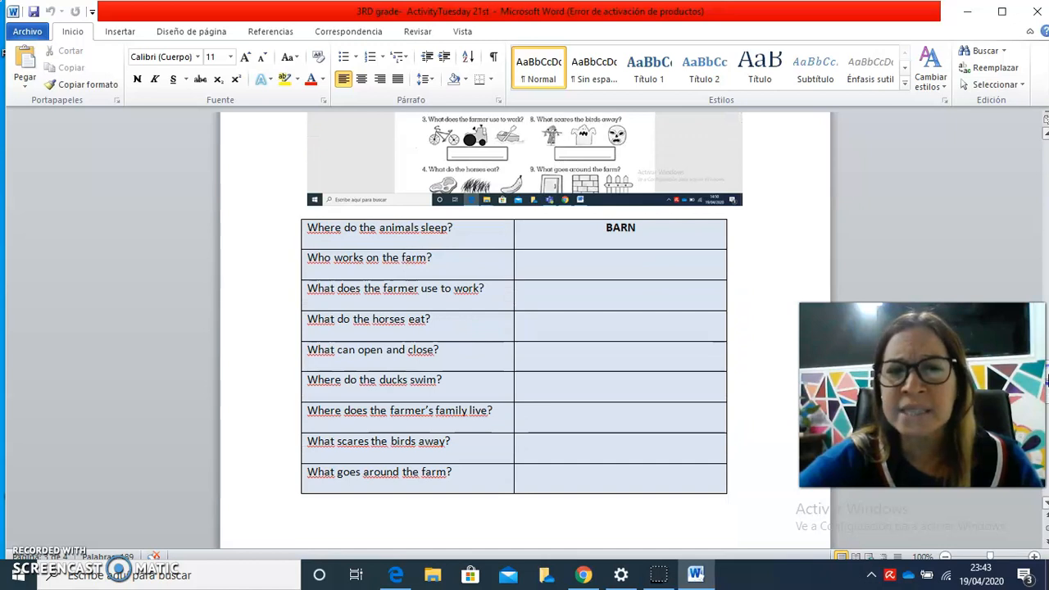